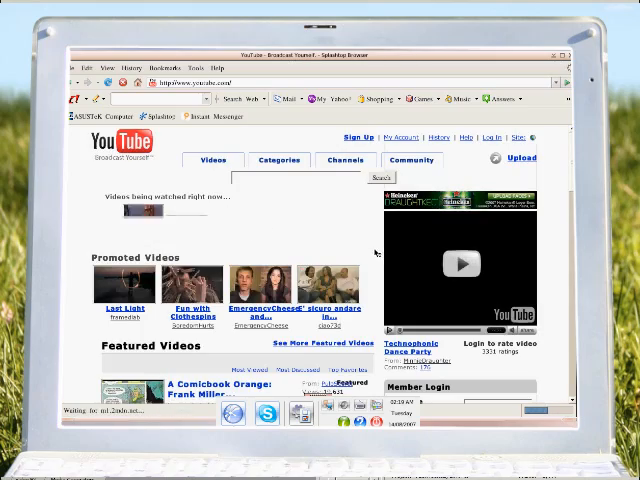
- Scroll down the YouTube homepage to the Featured Videos and What's New sections
{"action": "scroll", "scroll_direction": "down", "scroll_amount": 3}
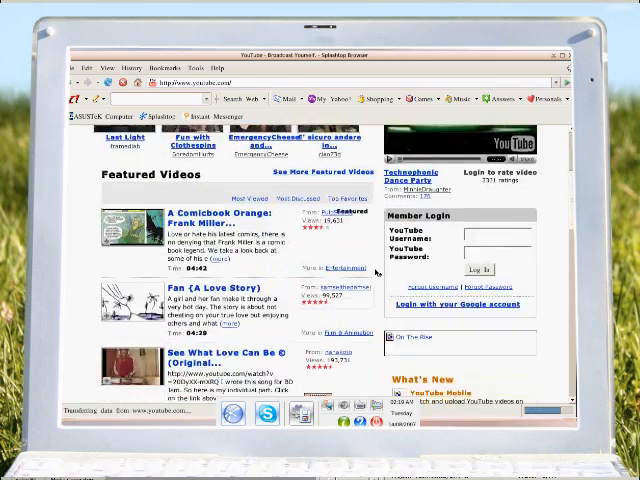
{"action": "scroll", "scroll_direction": "down", "scroll_amount": 3}
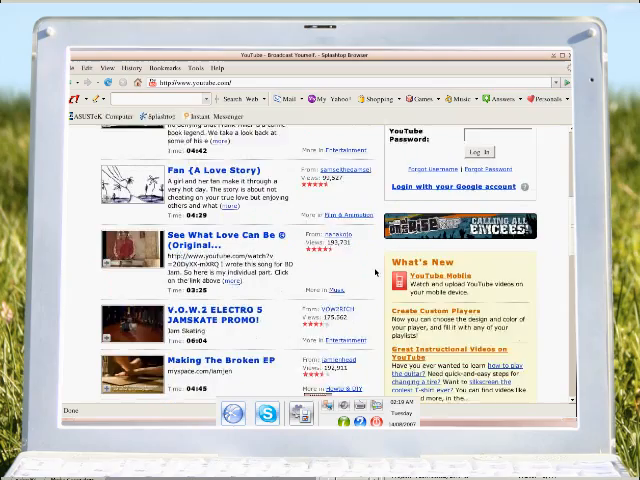
{"action": "scroll", "scroll_direction": "down", "scroll_amount": 3}
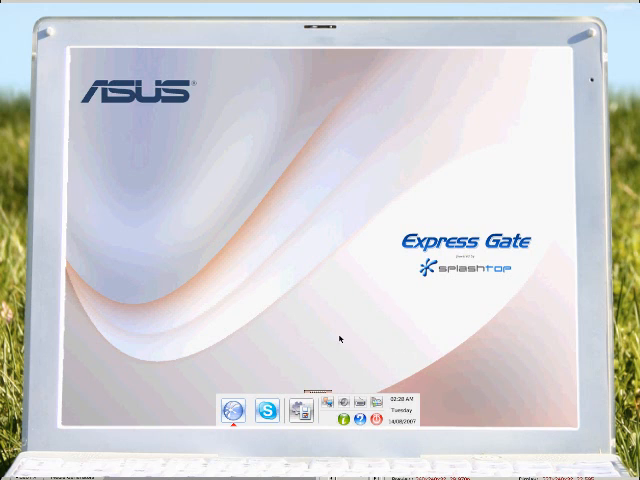
{"action": "mouse_move", "coordinate": [290, 355]}
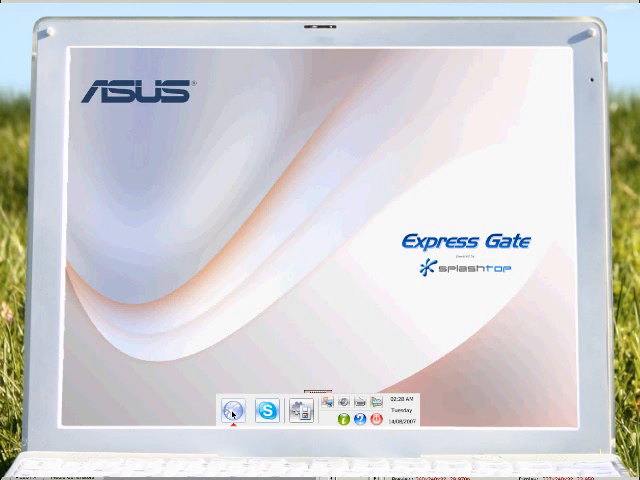
- Bring the YouTube browser window back from the Express Gate desktop
{"action": "left_click", "coordinate": [231, 411]}
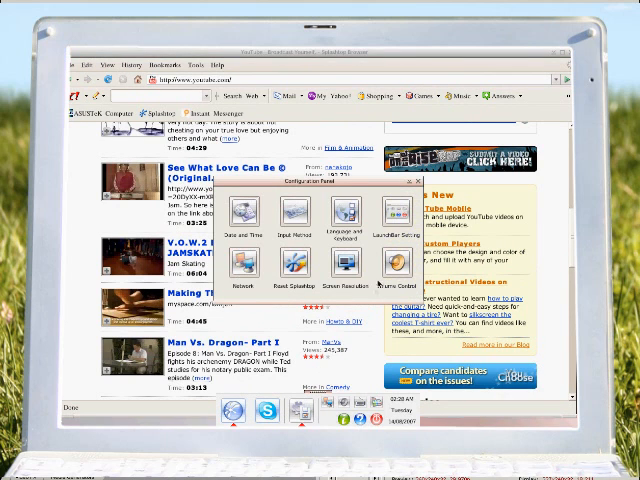
- Open the Configuration Panel, then close it to return to the YouTube homepage
{"action": "left_click", "coordinate": [402, 262]}
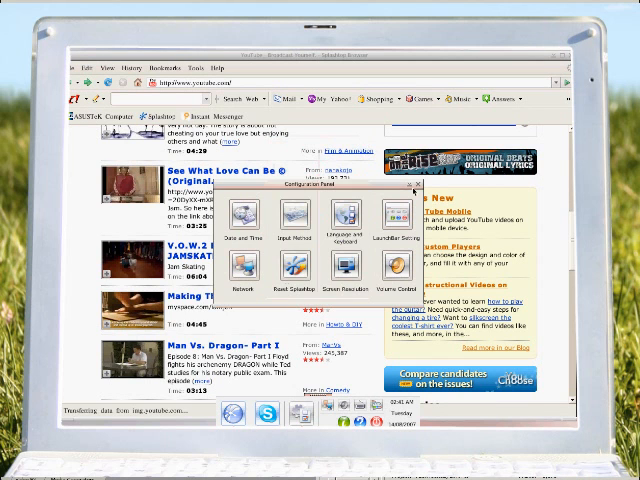
{"action": "left_click", "coordinate": [413, 189]}
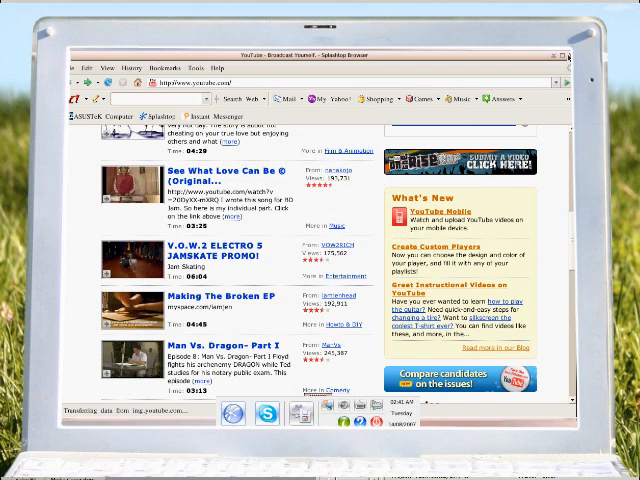